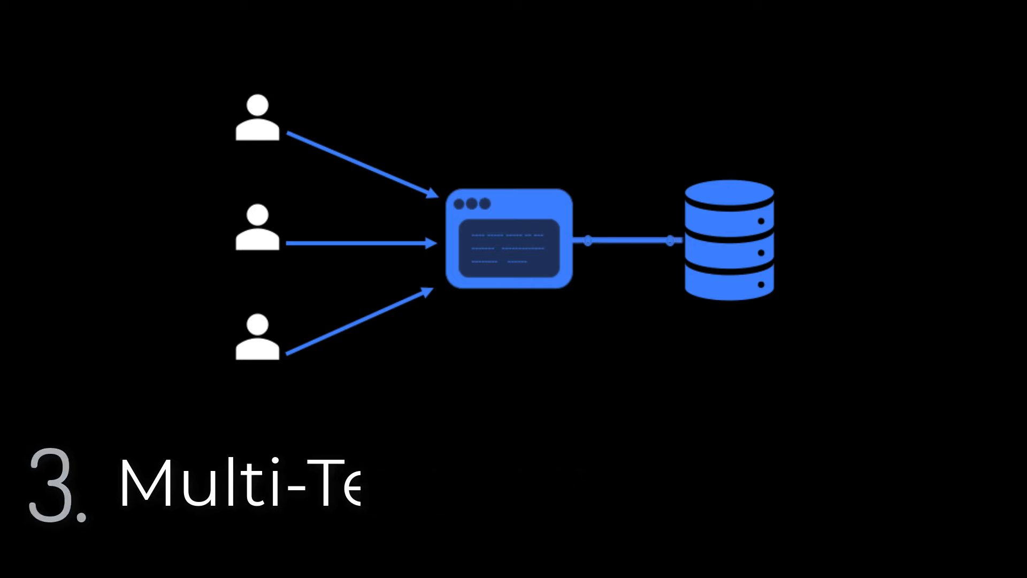
{"action": "key", "text": "Right"}
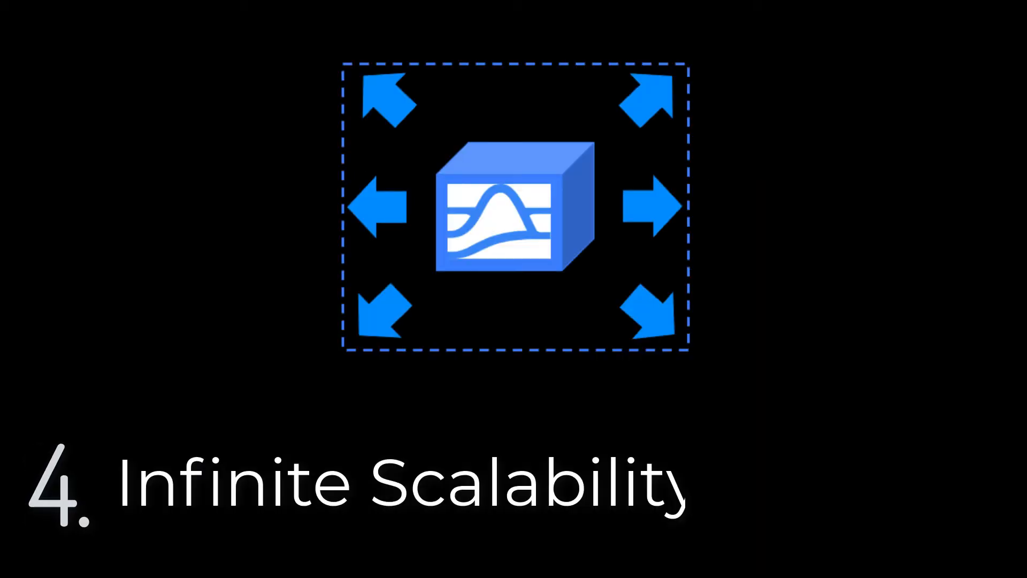